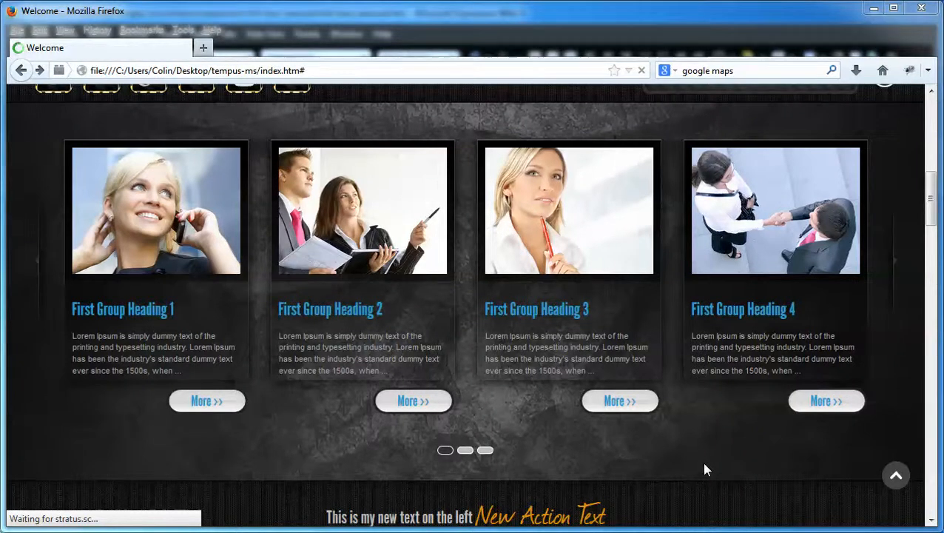
mouse_move(392, 294)
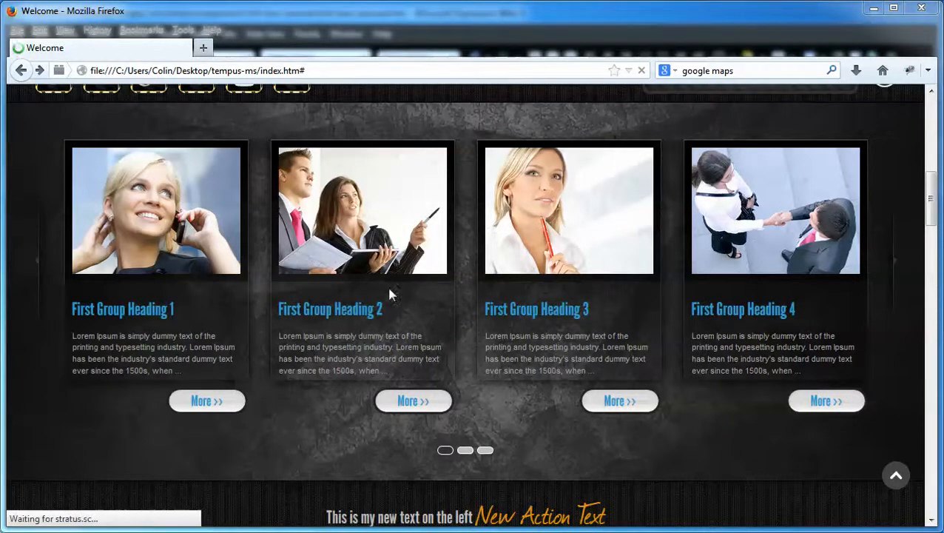
mouse_move(192, 456)
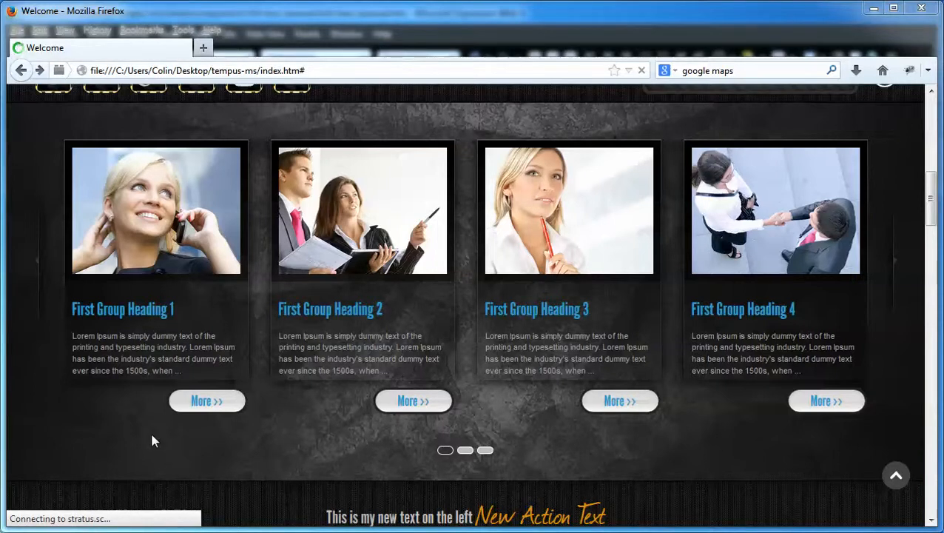
mouse_move(789, 344)
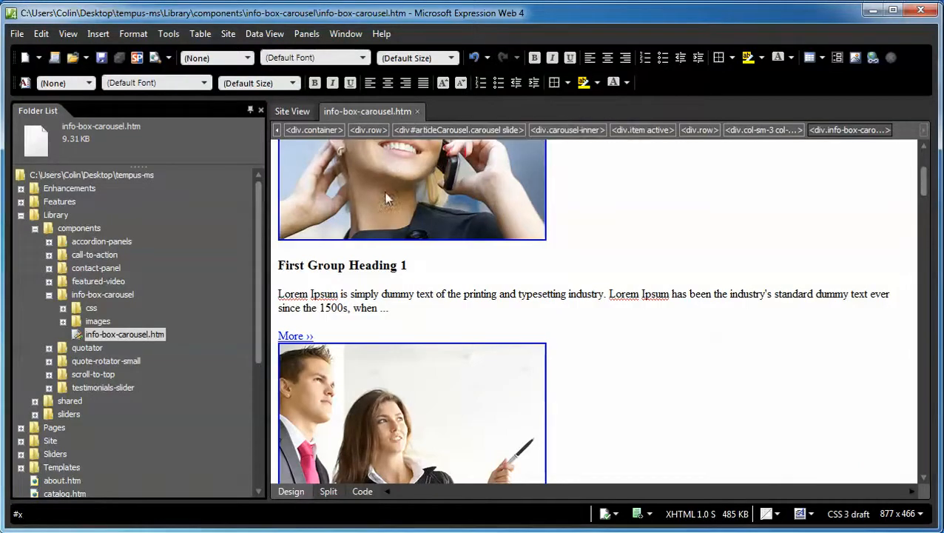
Switch to Code view and scroll through the first, second and third carousel groups.
click(362, 491)
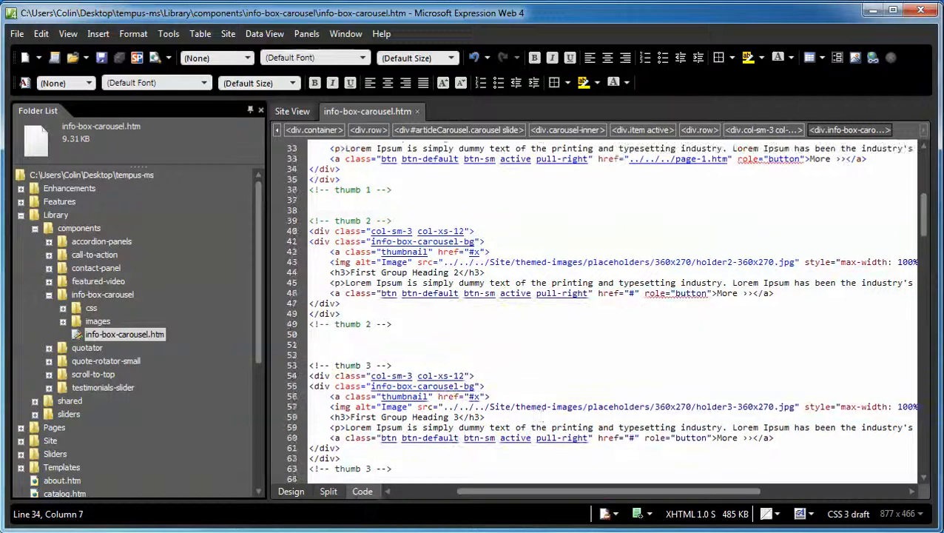
scroll(up, 3)
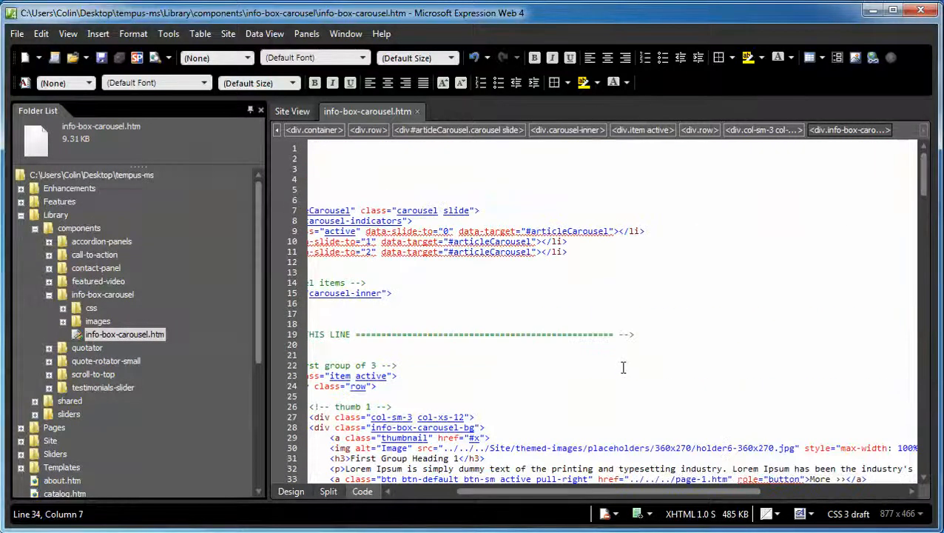
scroll(left, 3)
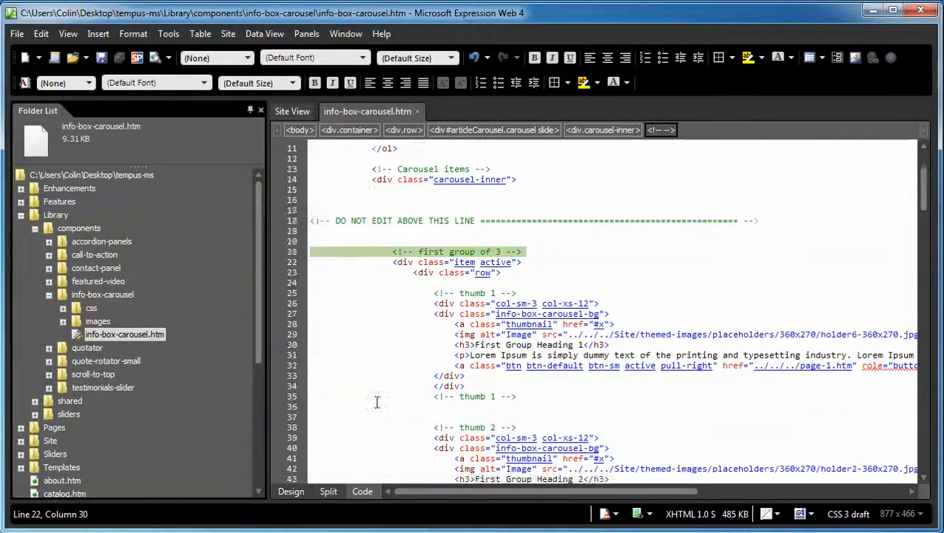
scroll(down, 3)
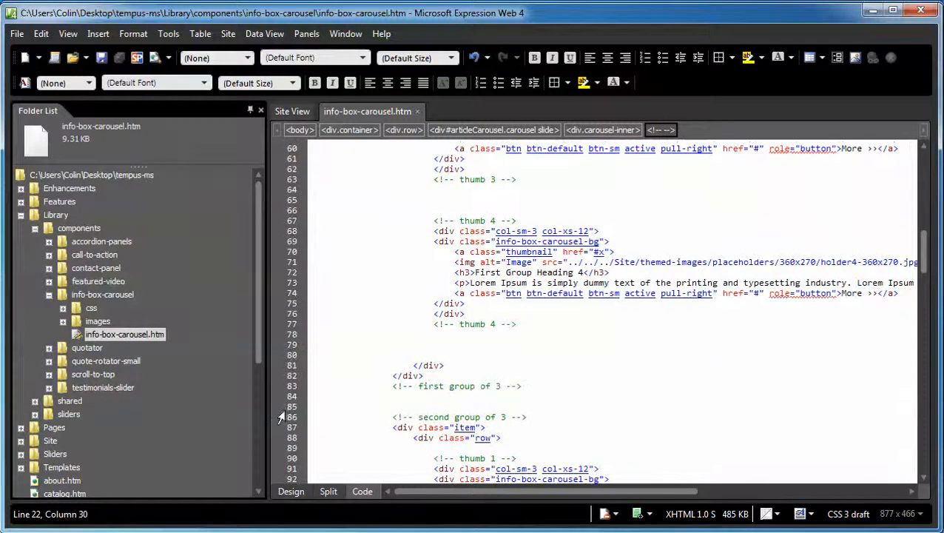
scroll(down, 3)
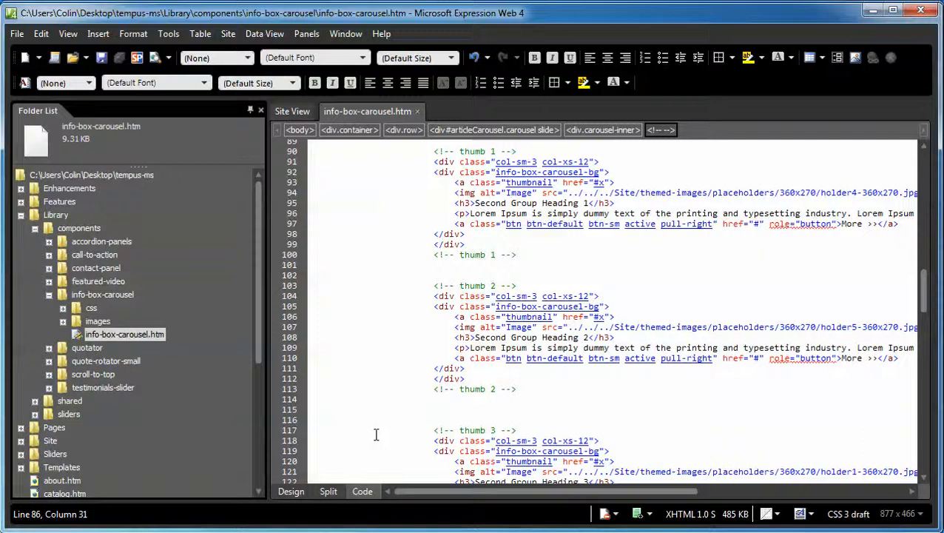
scroll(down, 3)
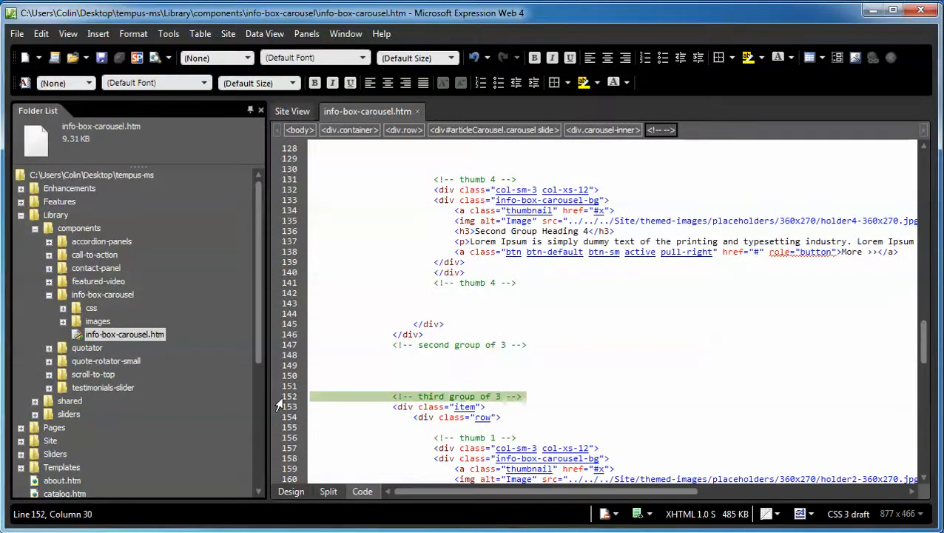
mouse_move(653, 408)
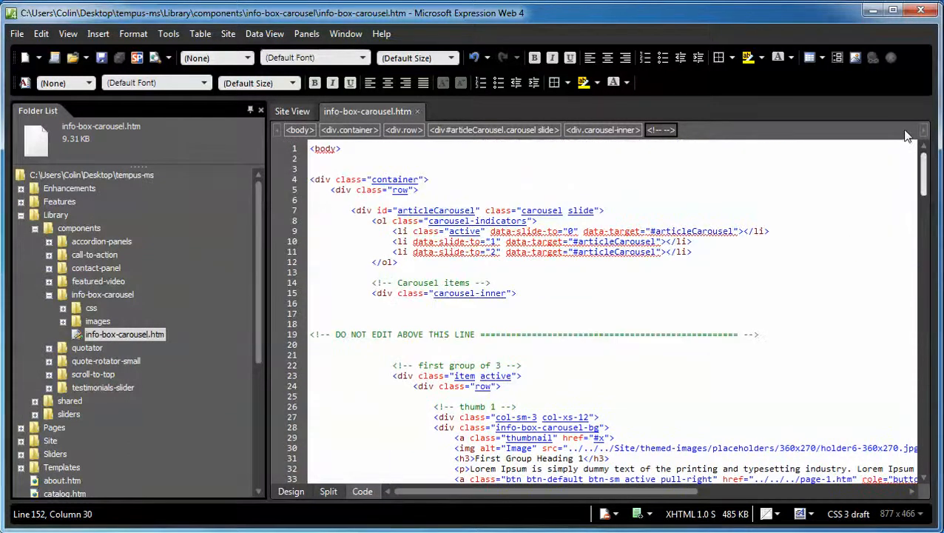
Delete the thumb 4 div block from the first carousel group, leaving three thumbs.
scroll(down, 3)
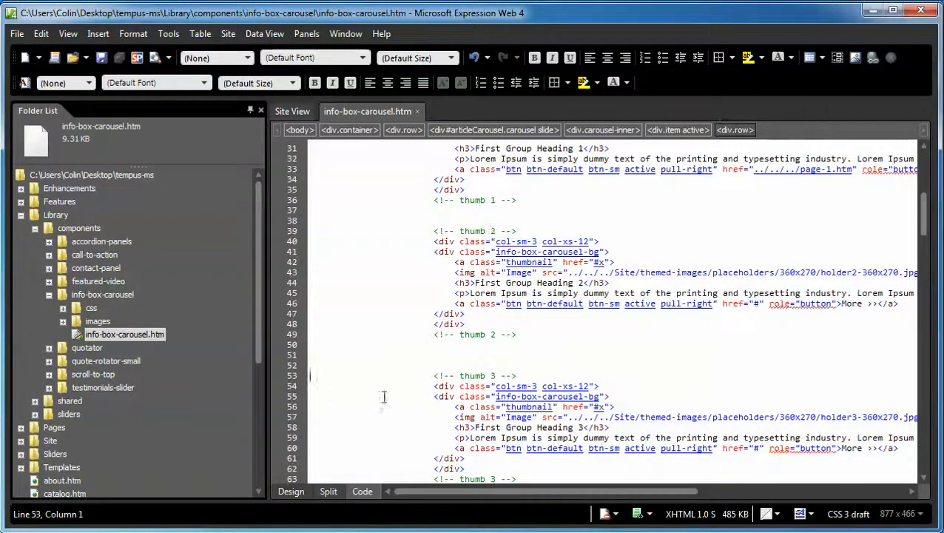
scroll(down, 3)
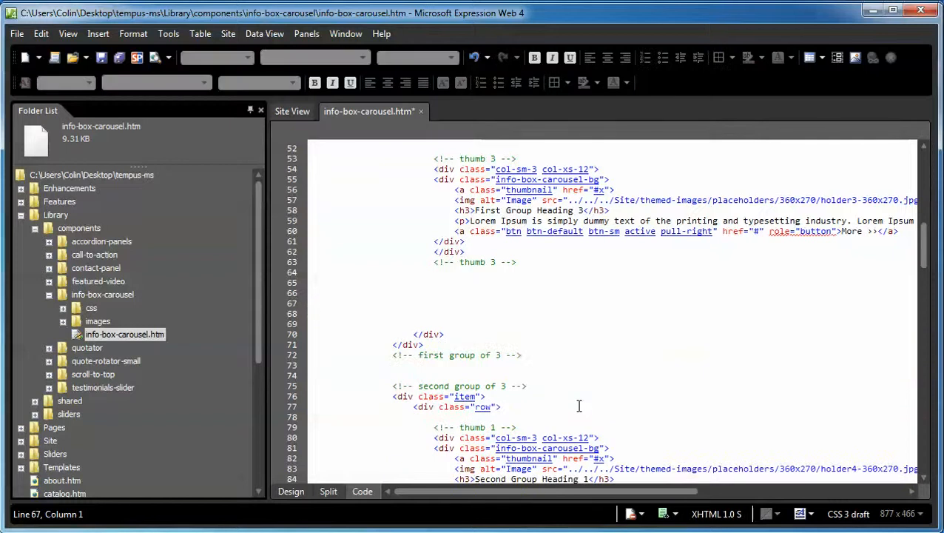
scroll(up, 3)
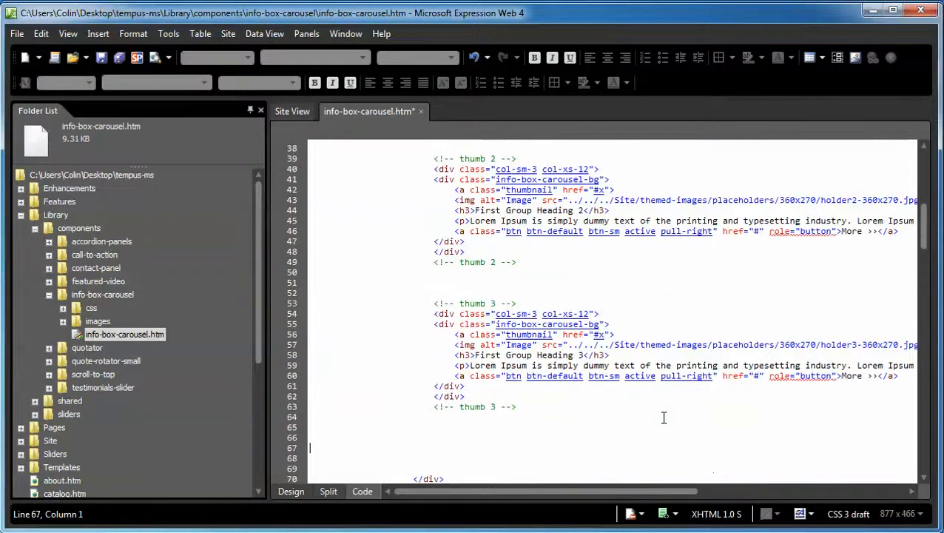
Change thumbs 1, 2 and 3 in the first group from col-sm-3 to col-sm-4.
scroll(up, 3)
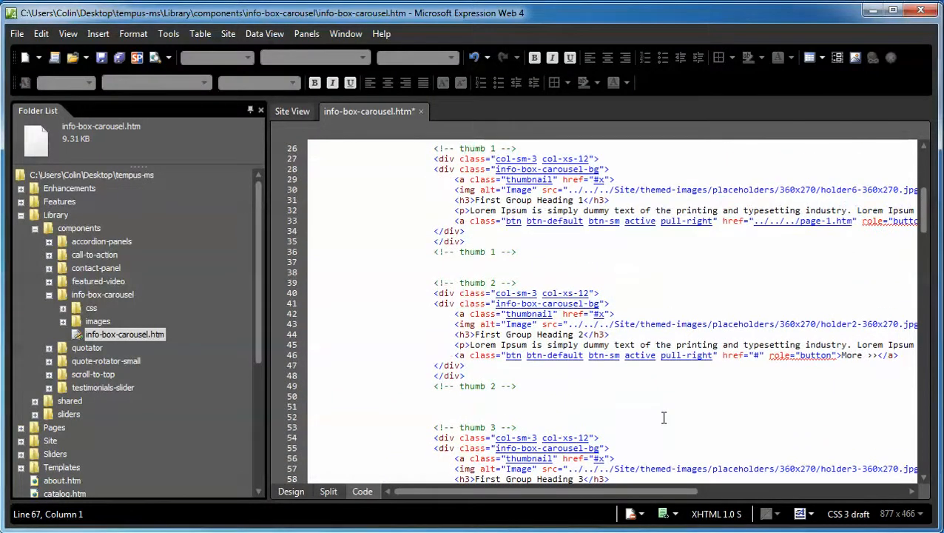
mouse_move(518, 159)
text(4)
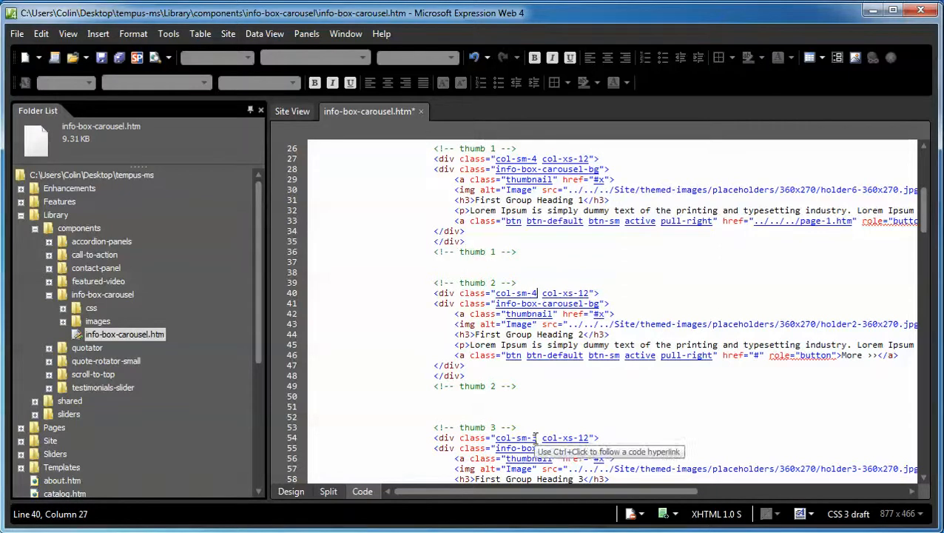
click(636, 420)
text(4)
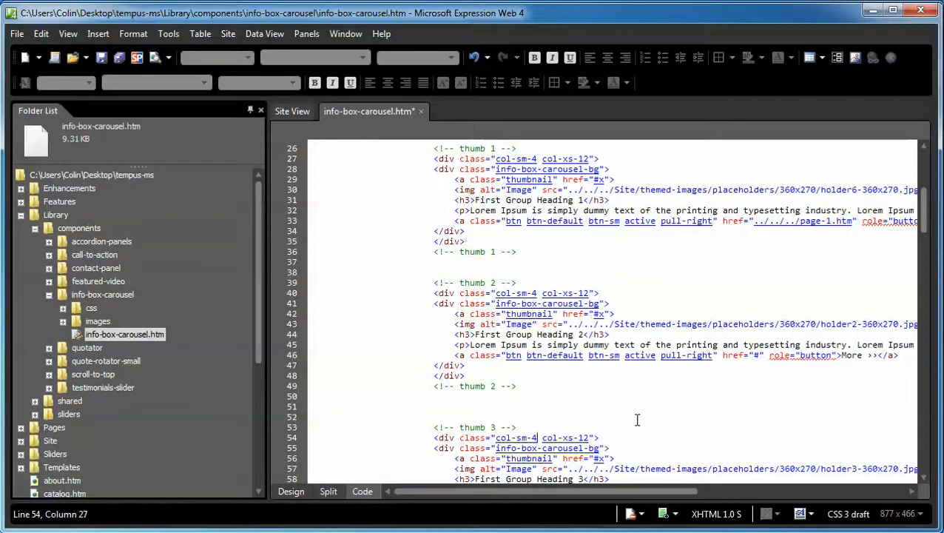
scroll(up, 3)
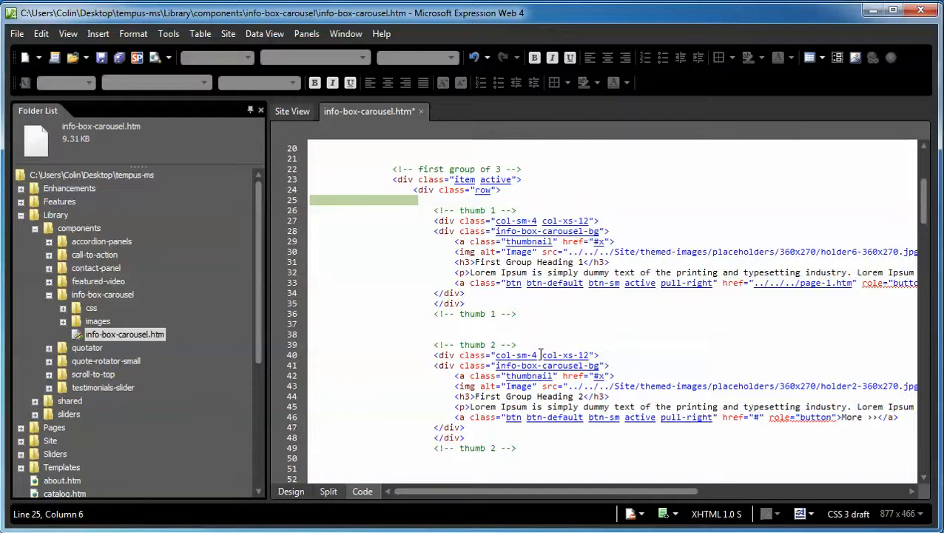
scroll(down, 3)
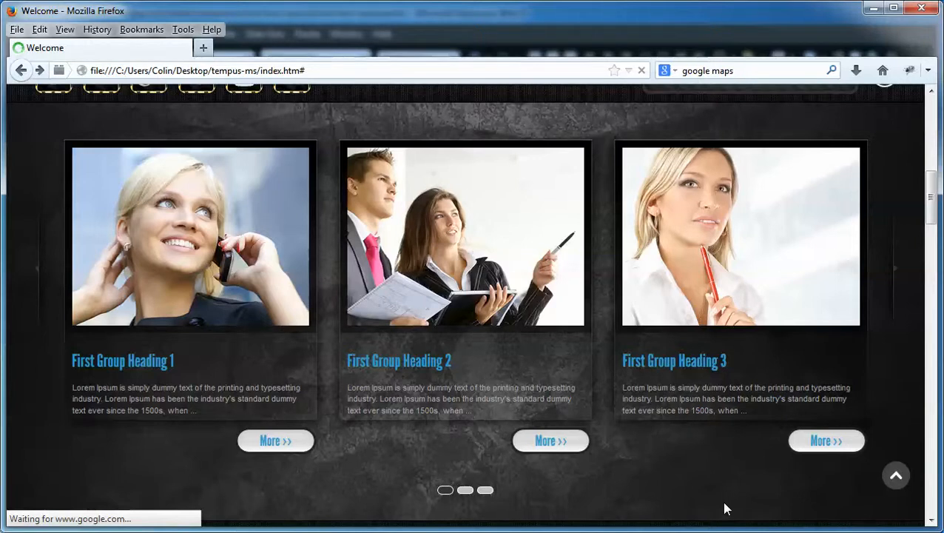
mouse_move(152, 227)
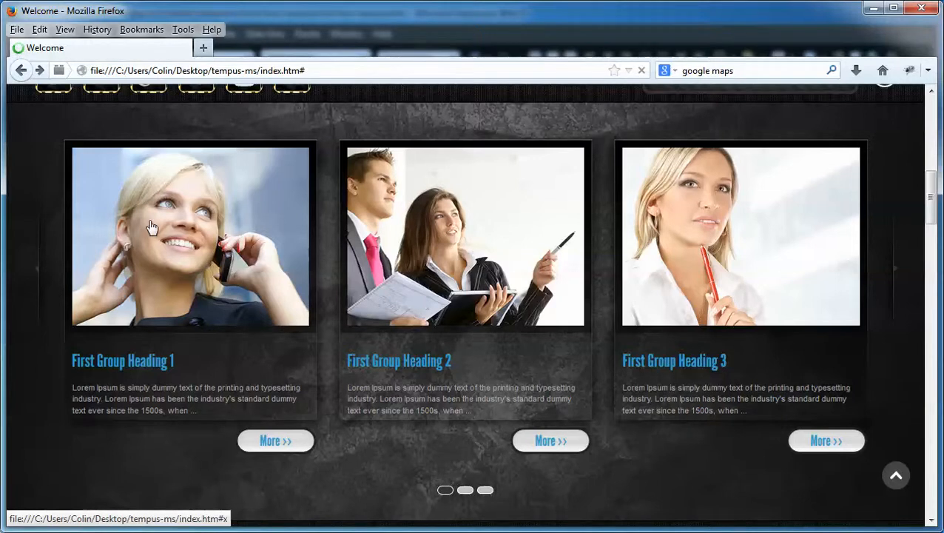
mouse_move(298, 320)
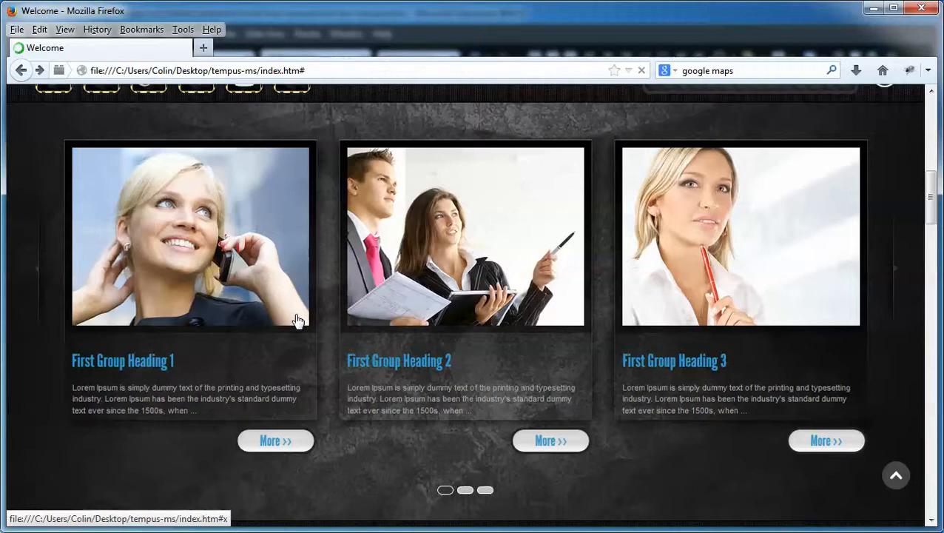